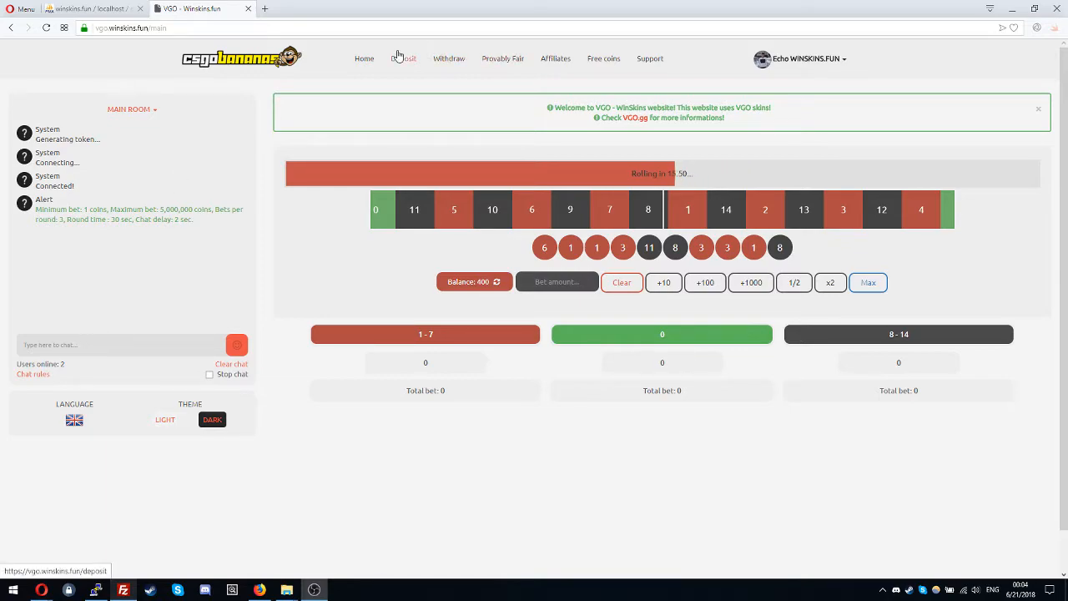
{"action": "mouse_move", "coordinate": [382, 81]}
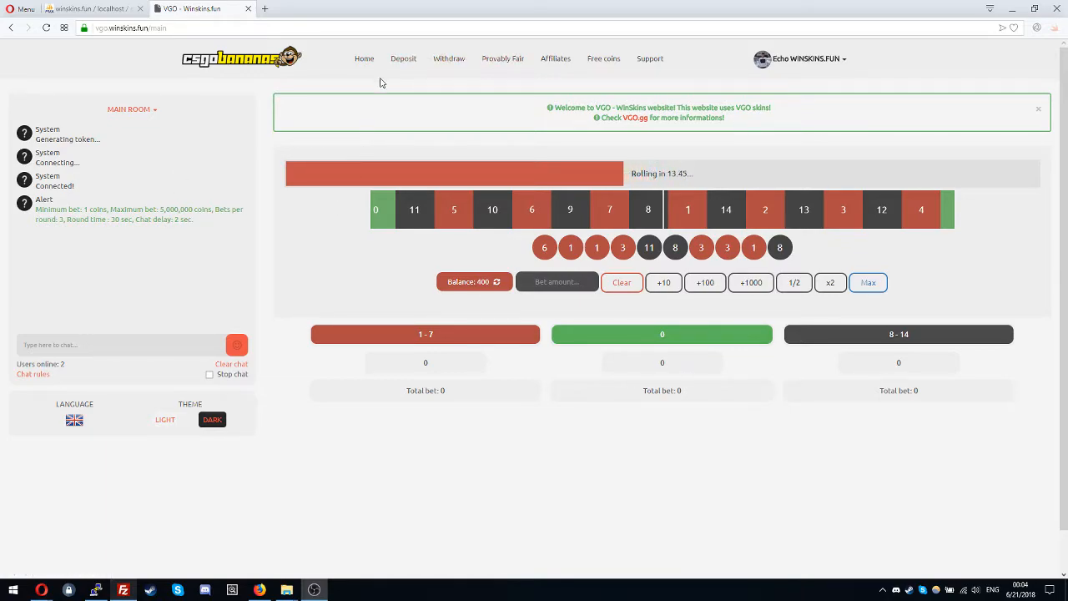
{"action": "mouse_move", "coordinate": [403, 58]}
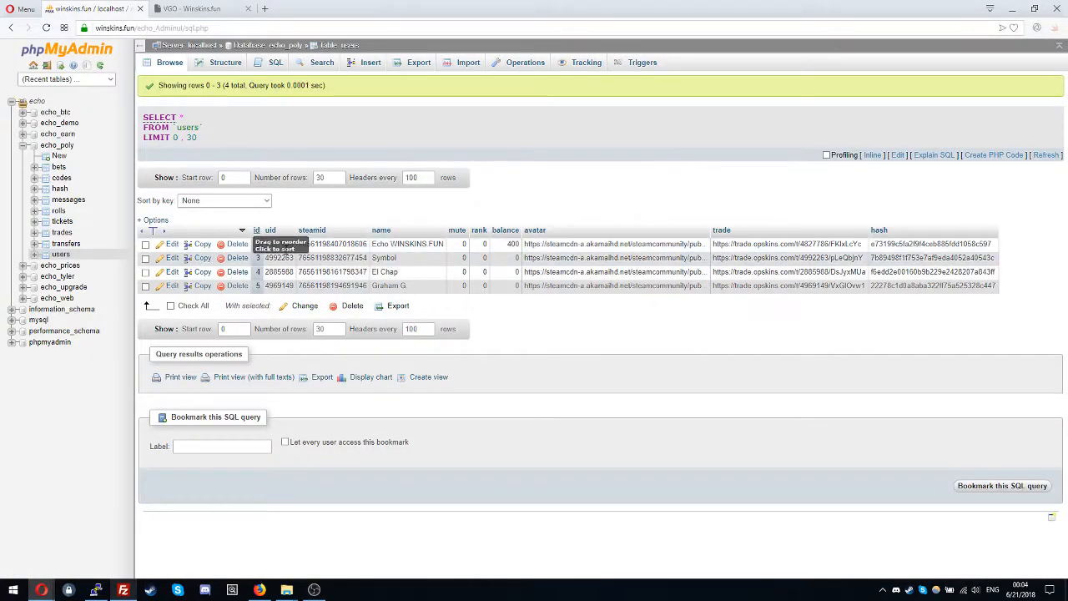
{"action": "mouse_move", "coordinate": [549, 361]}
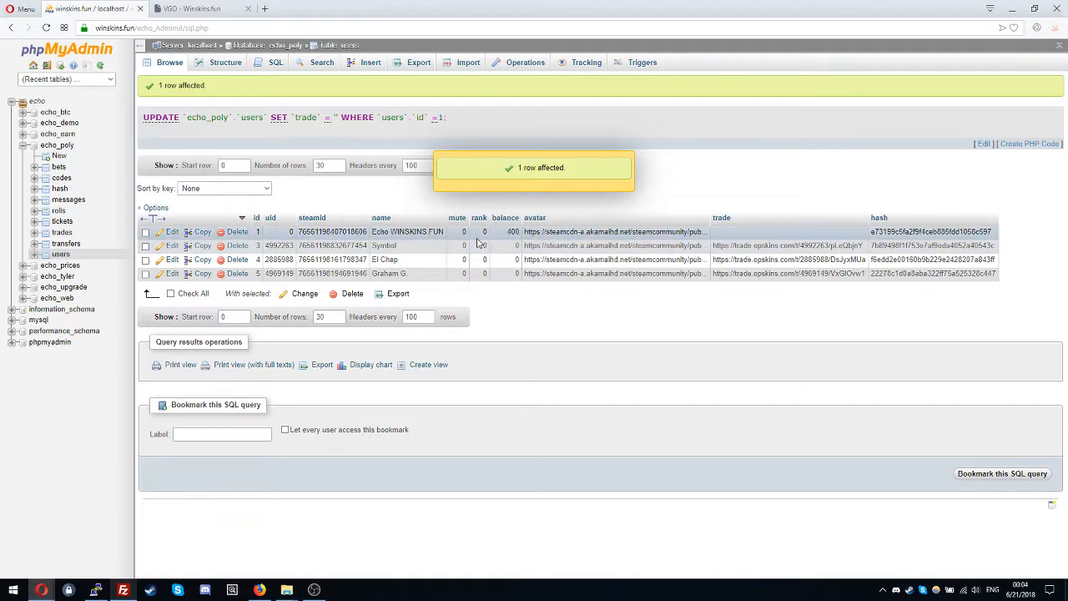
Step: Edit the first user's balance cell inline in echo_poly.users and commit it
{"action": "double_click", "coordinate": [506, 230]}
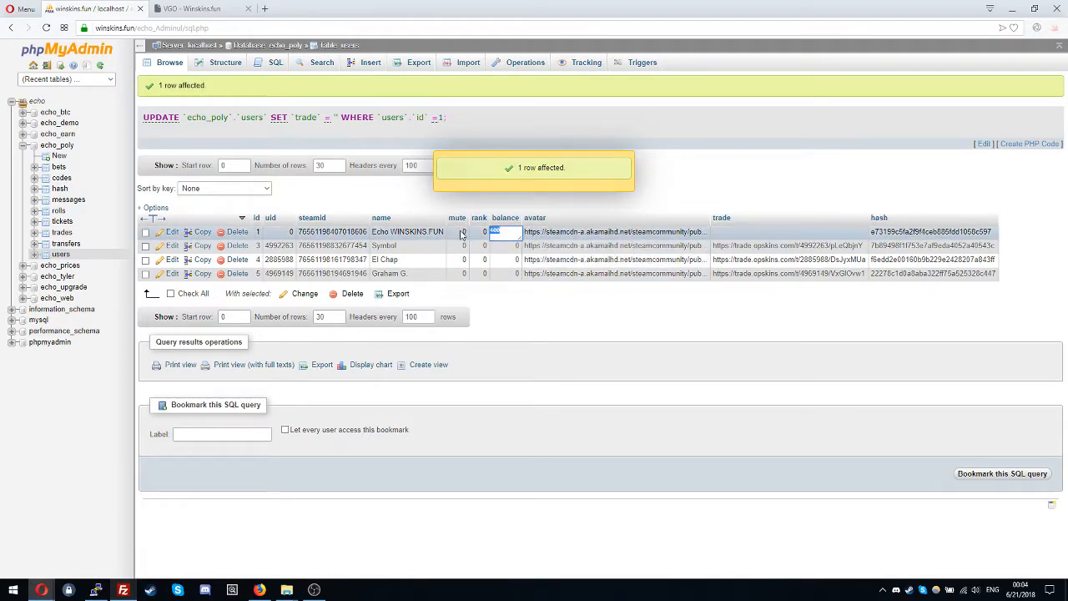
{"action": "left_click", "coordinate": [200, 9]}
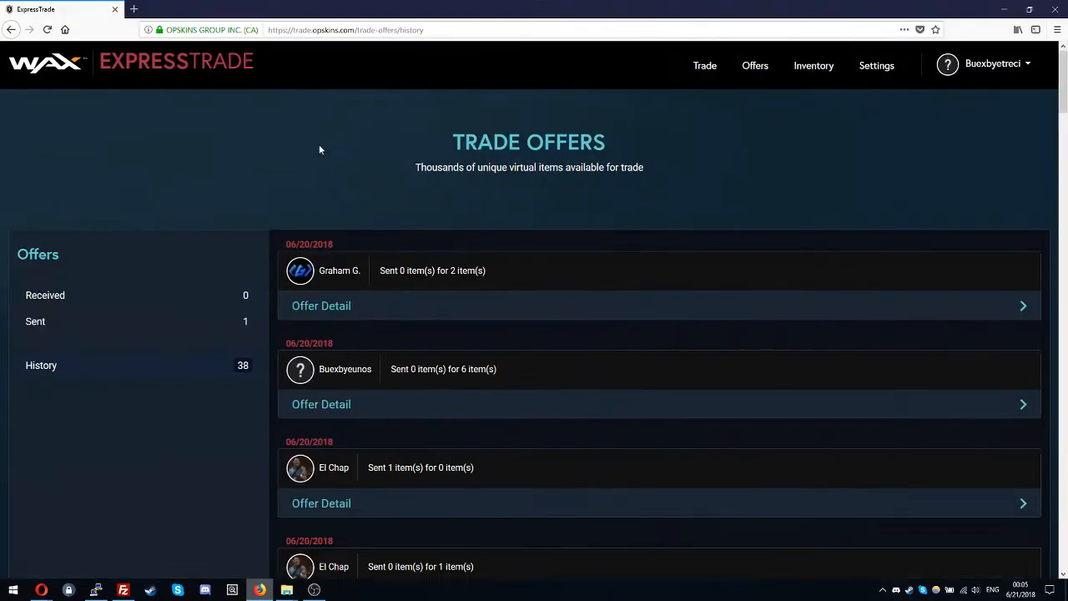
Step: Go to the Trade Items page listing six items, then the account trade settings
{"action": "left_click", "coordinate": [876, 65]}
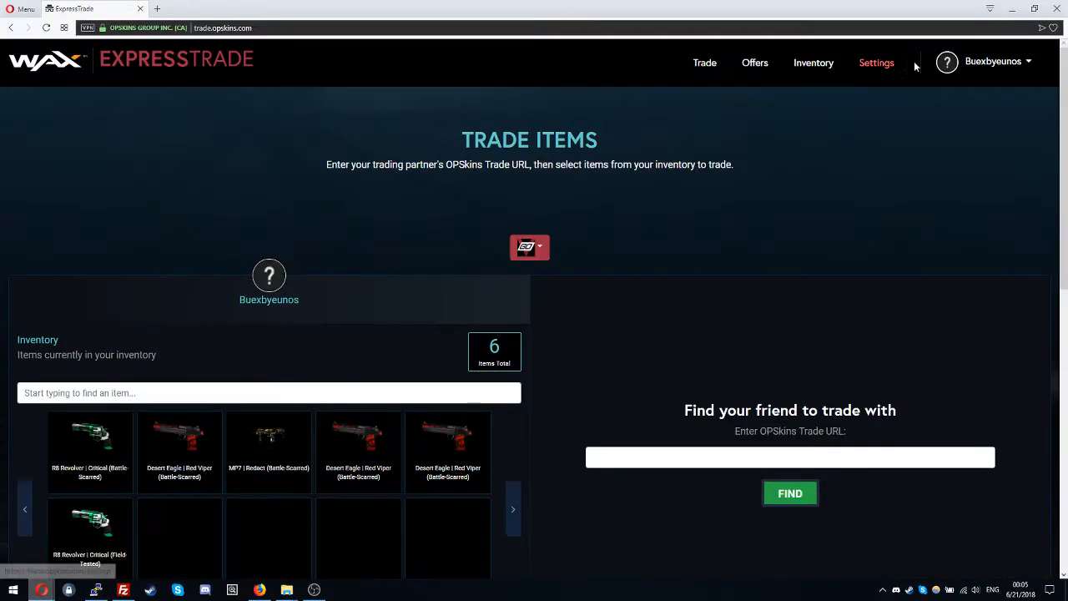
{"action": "left_click", "coordinate": [875, 63]}
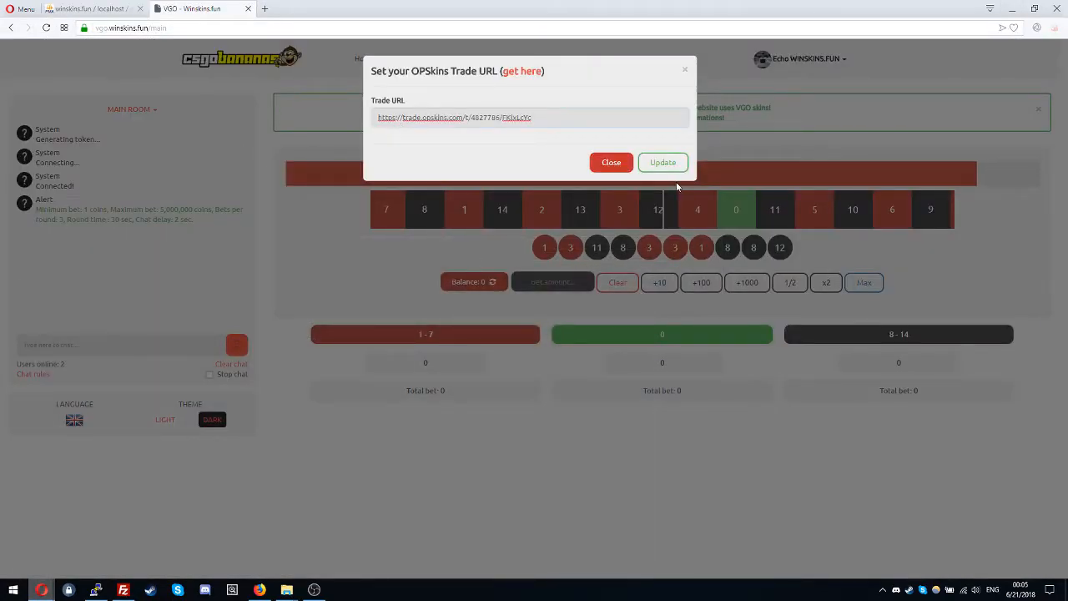
Step: Update the OPSkins trade URL on the site account and go to the Deposit page
{"action": "left_click", "coordinate": [663, 161]}
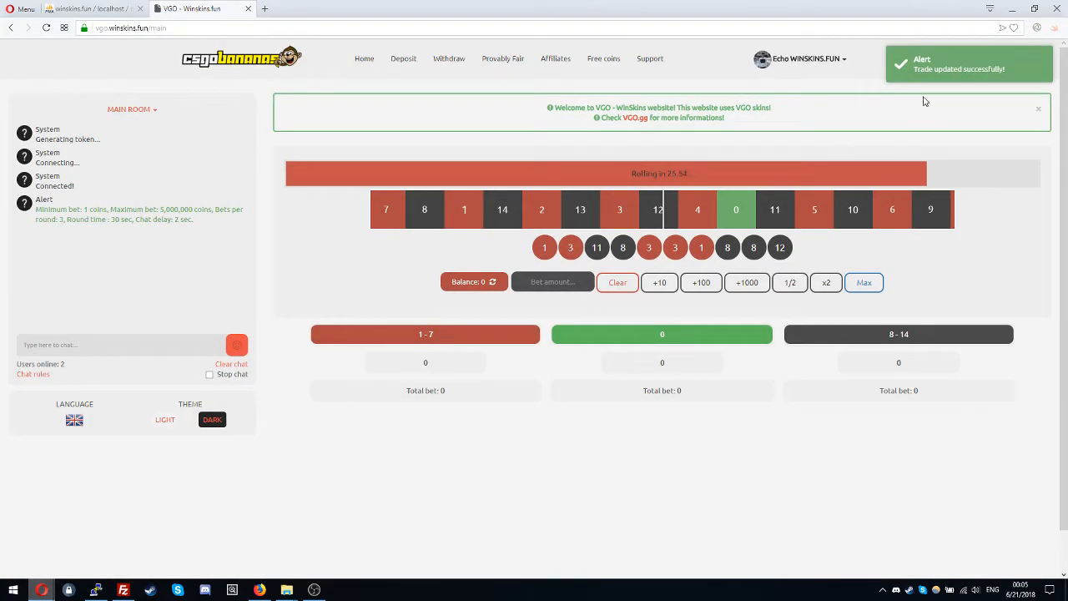
{"action": "mouse_move", "coordinate": [534, 87]}
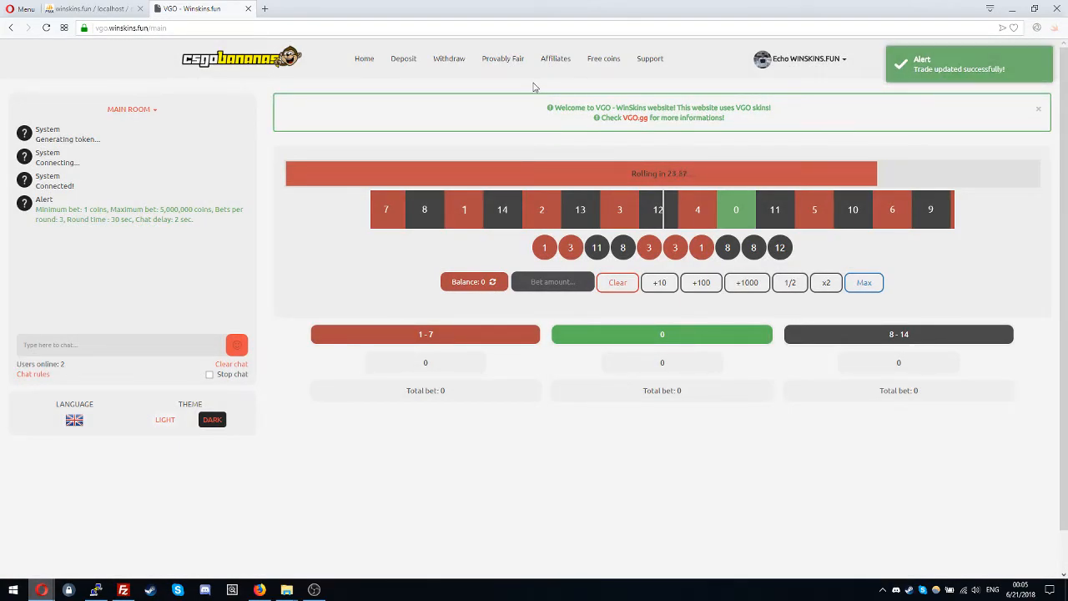
{"action": "left_click", "coordinate": [404, 58]}
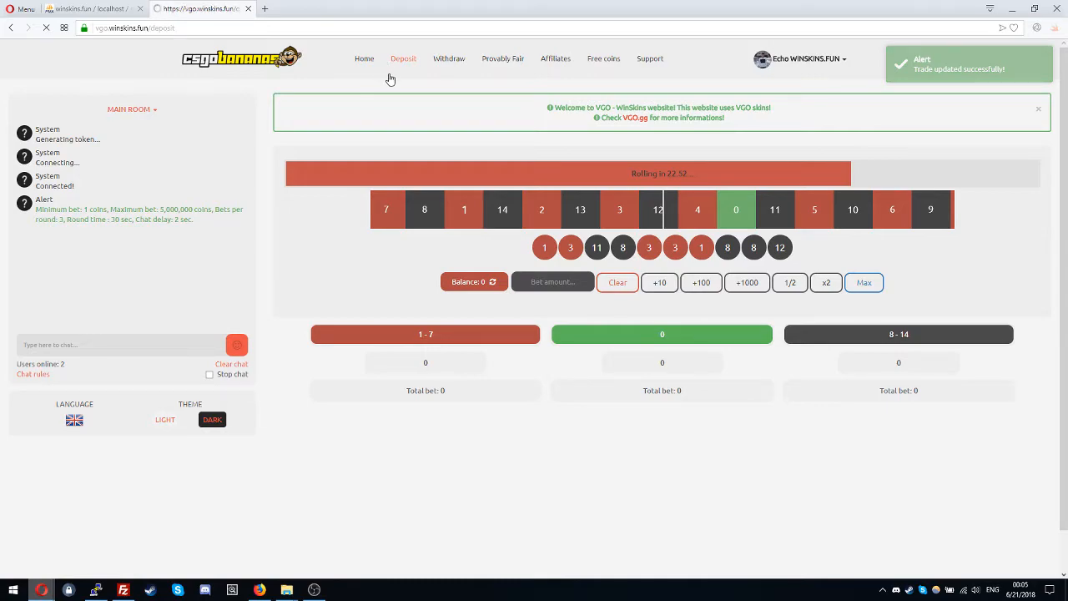
{"action": "left_click", "coordinate": [403, 58]}
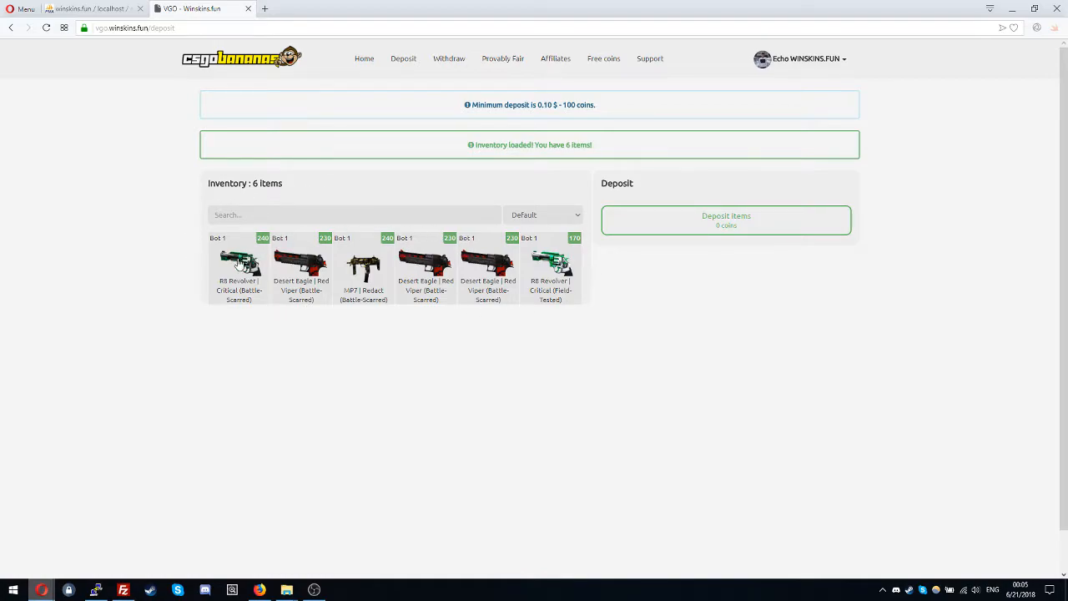
{"action": "mouse_move", "coordinate": [524, 277]}
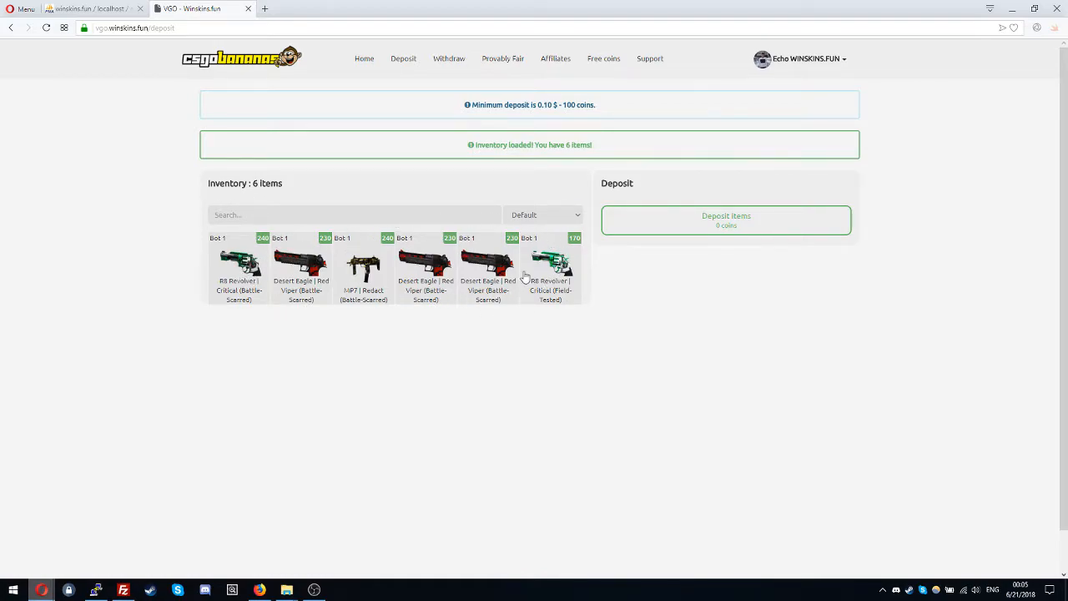
{"action": "mouse_move", "coordinate": [340, 285]}
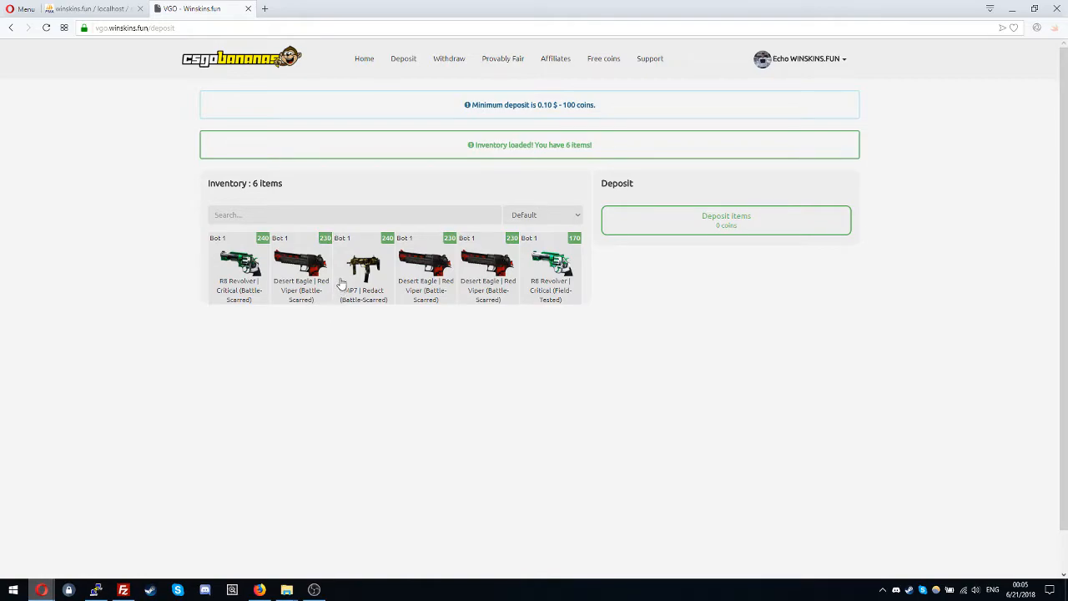
Step: Deposit the field-tested R8 Revolver and MP7 Redact, creating trade offer #311849
{"action": "left_click", "coordinate": [550, 267]}
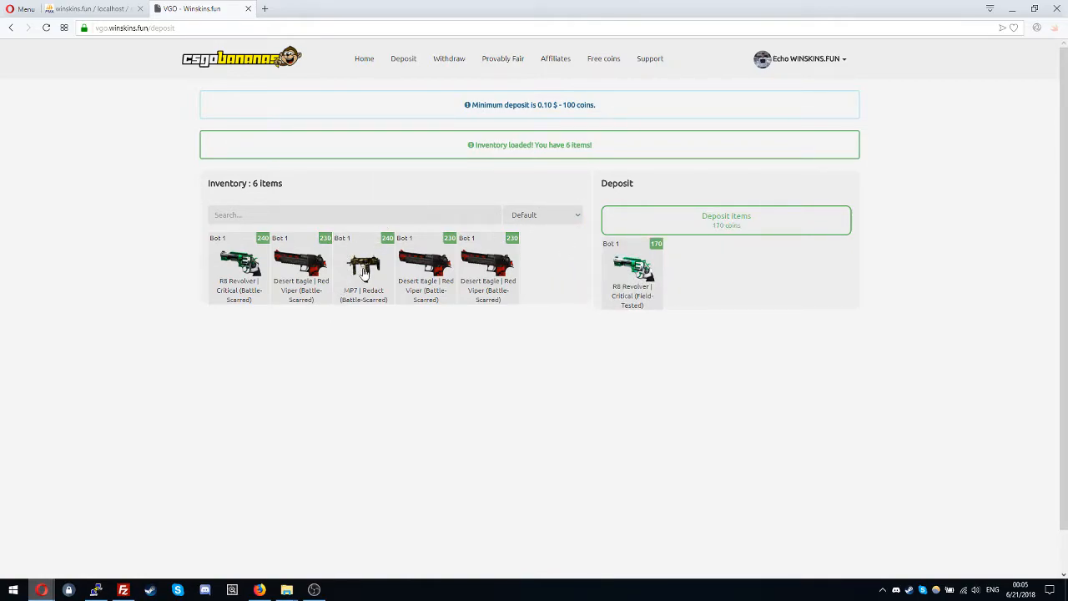
{"action": "left_click", "coordinate": [363, 267]}
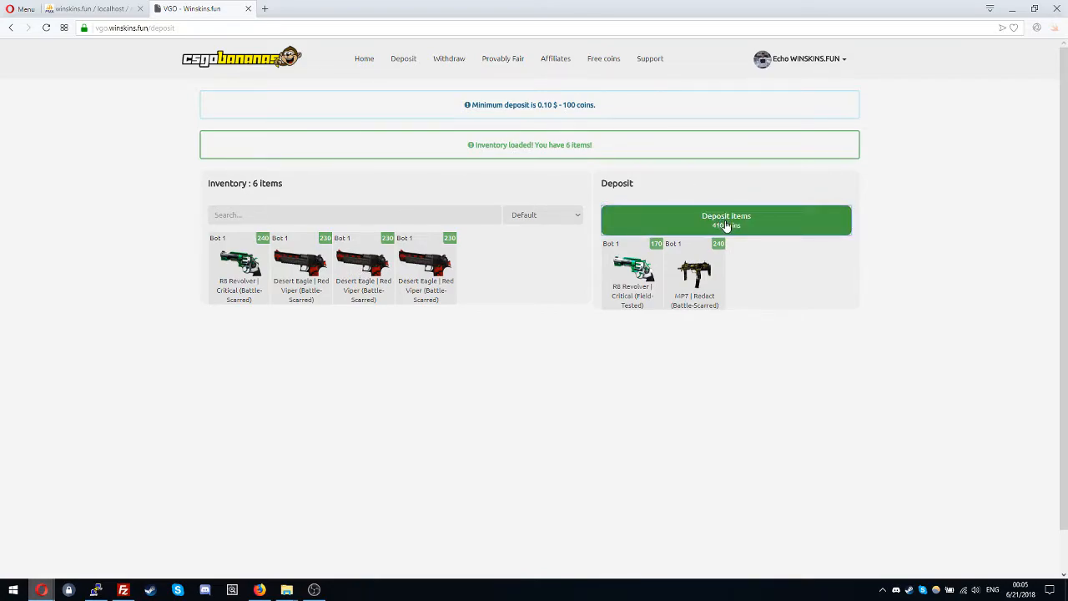
{"action": "left_click", "coordinate": [724, 218]}
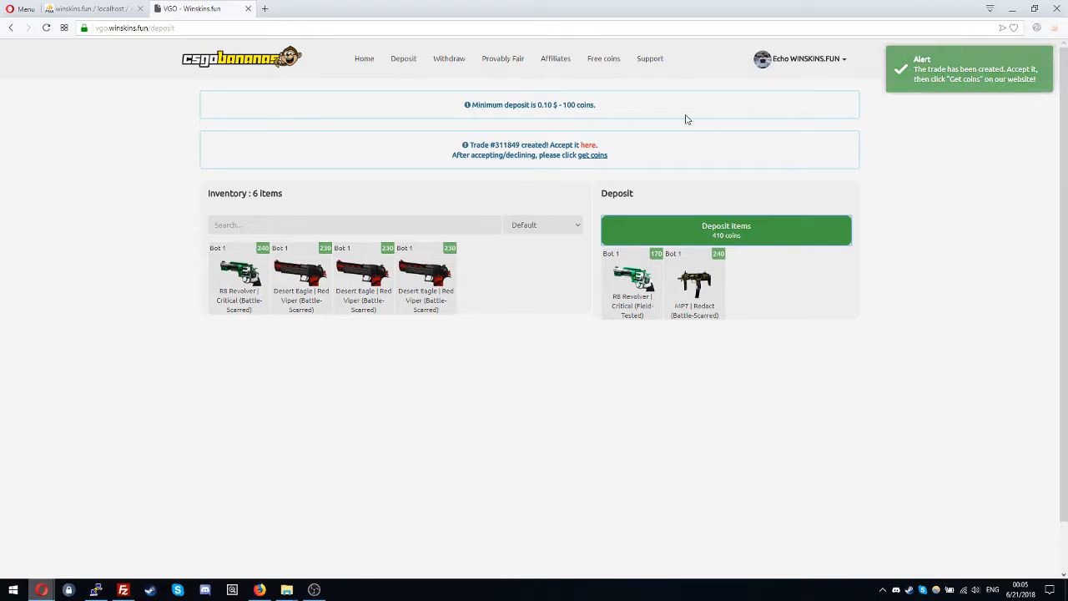
{"action": "mouse_move", "coordinate": [587, 143]}
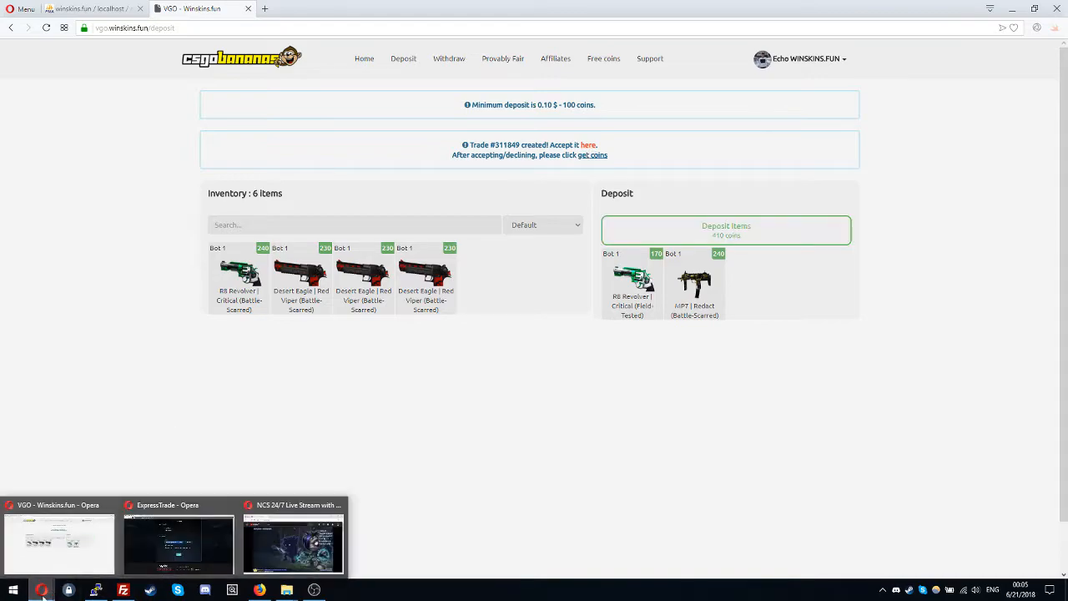
Step: Accept the received two-item ExpressTrade offer, confirming with the two-factor code
{"action": "left_click", "coordinate": [177, 544]}
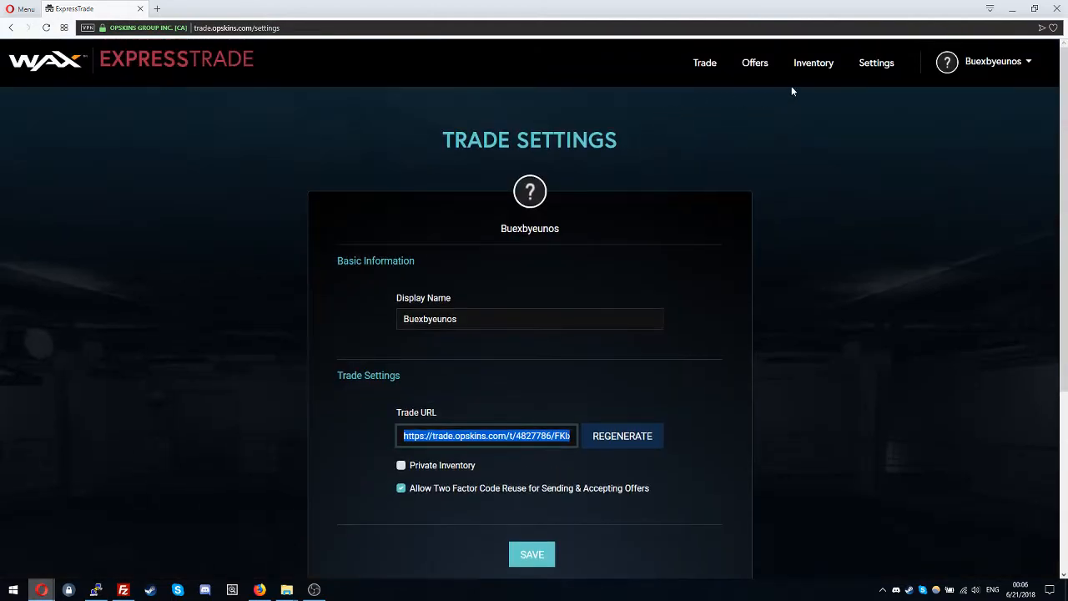
{"action": "left_click", "coordinate": [754, 63]}
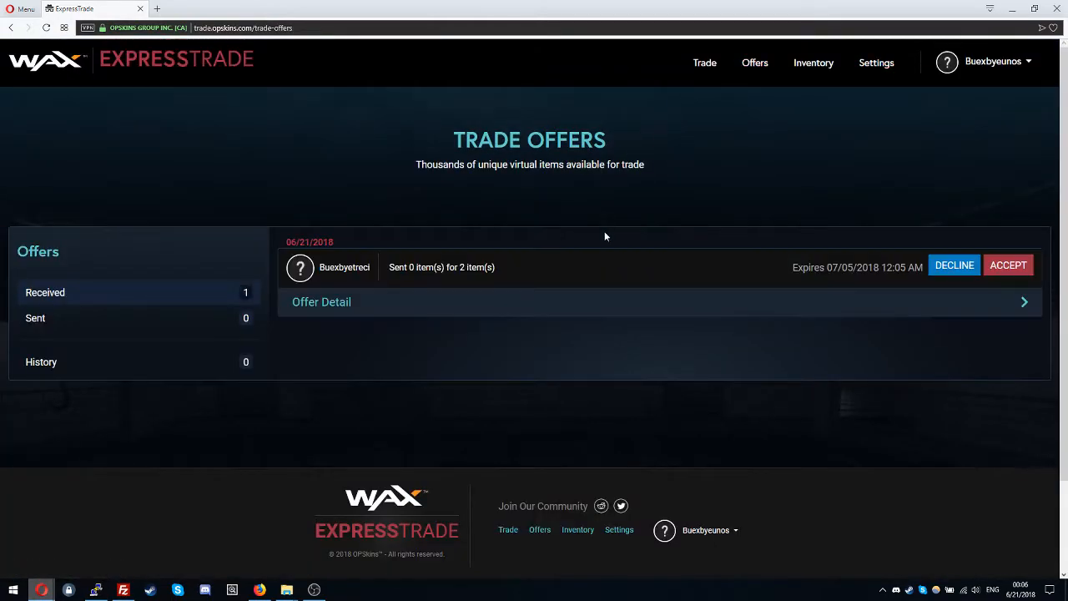
{"action": "left_click", "coordinate": [1008, 264]}
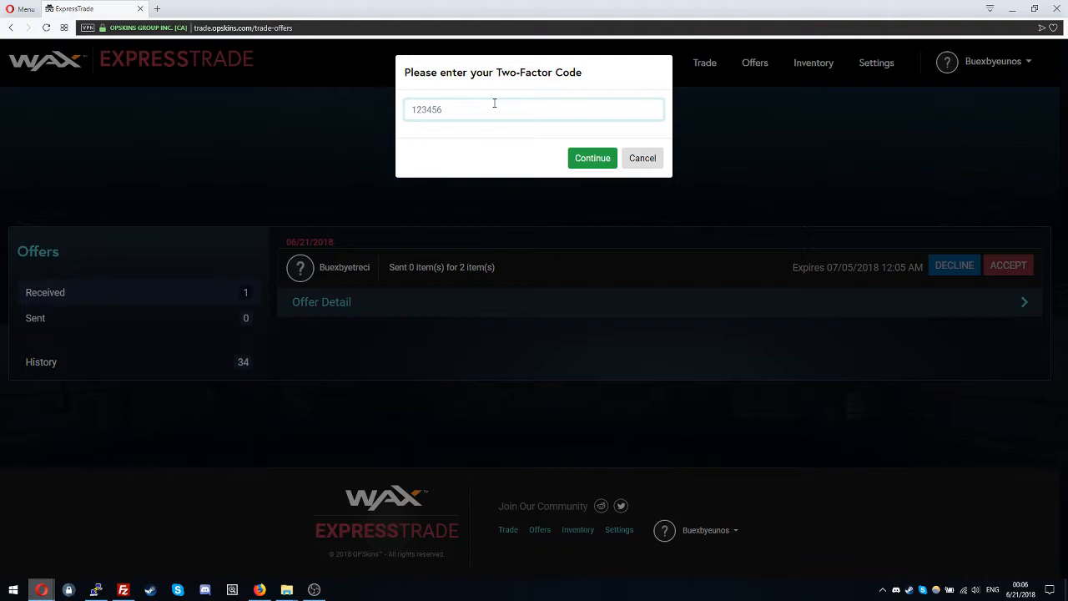
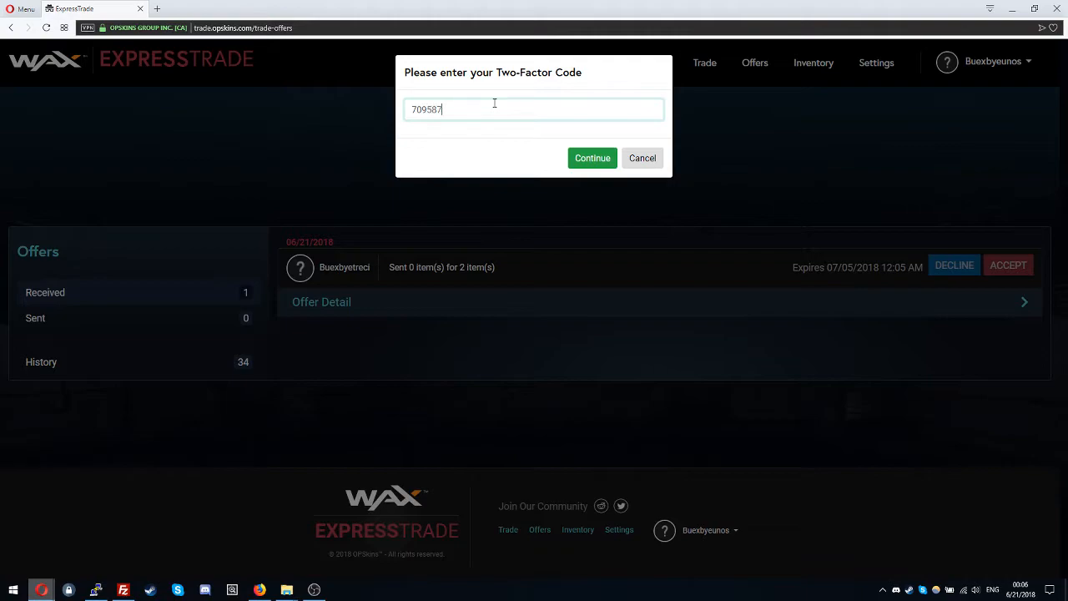
{"action": "left_click", "coordinate": [590, 157]}
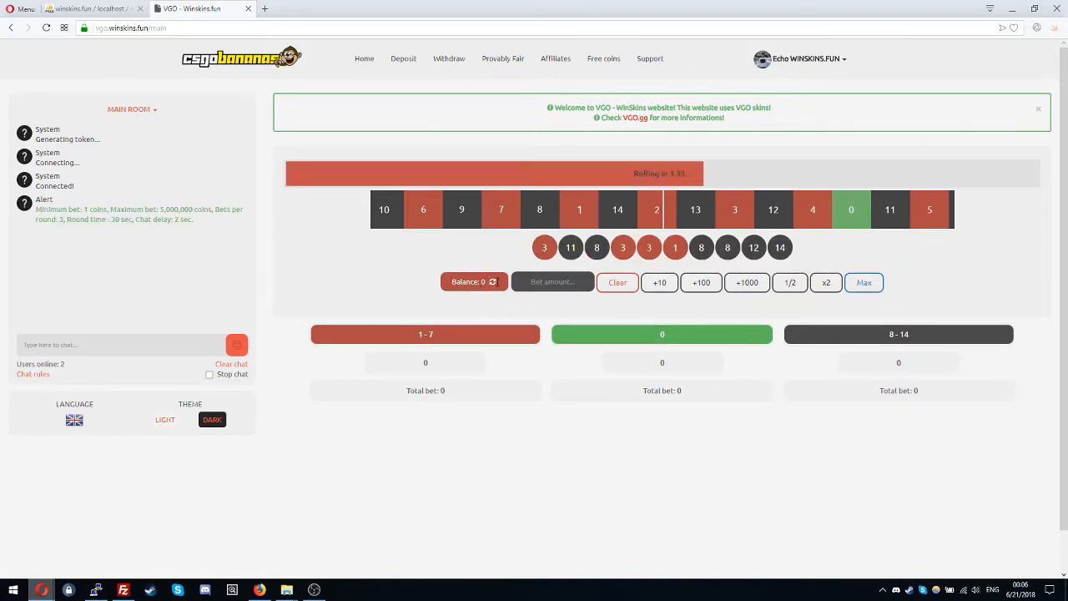
Step: Reload the deposit inventory showing four items, then return to the roulette page with 410 coins
{"action": "left_click", "coordinate": [403, 58]}
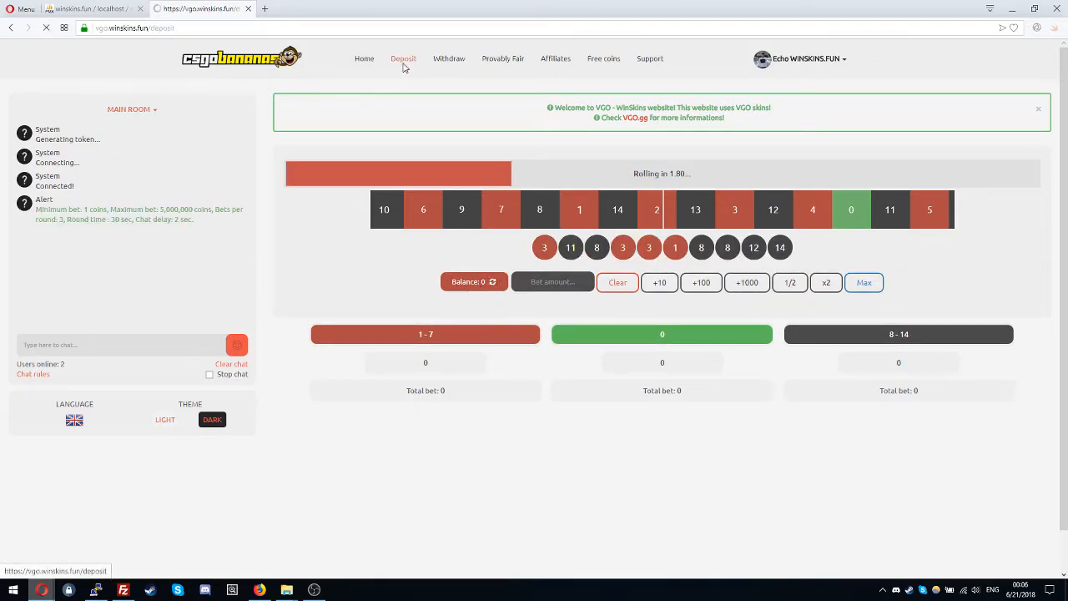
{"action": "left_click", "coordinate": [404, 58]}
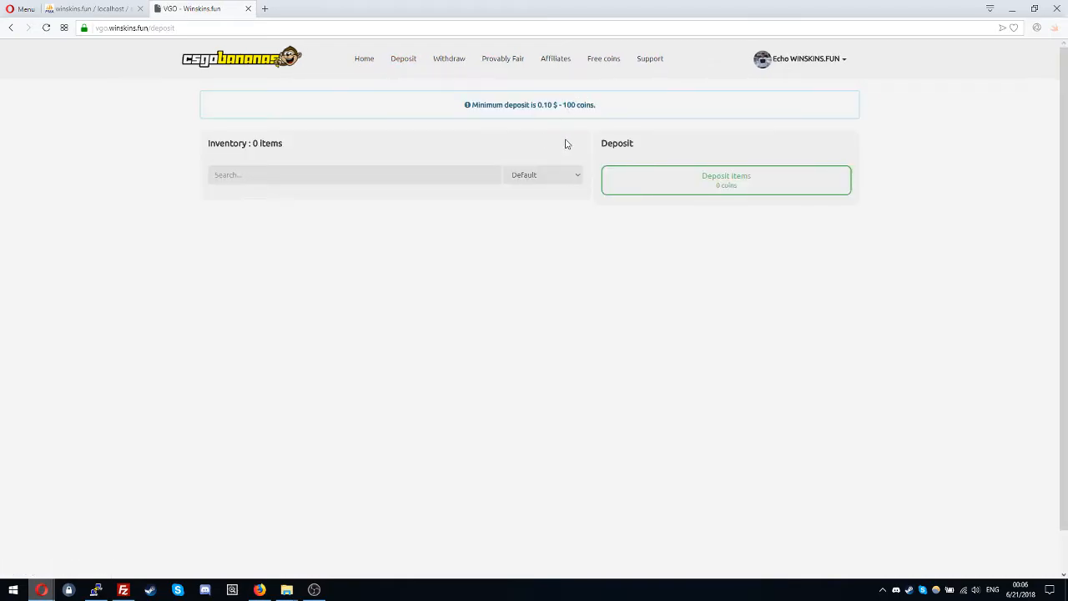
{"action": "mouse_move", "coordinate": [584, 139]}
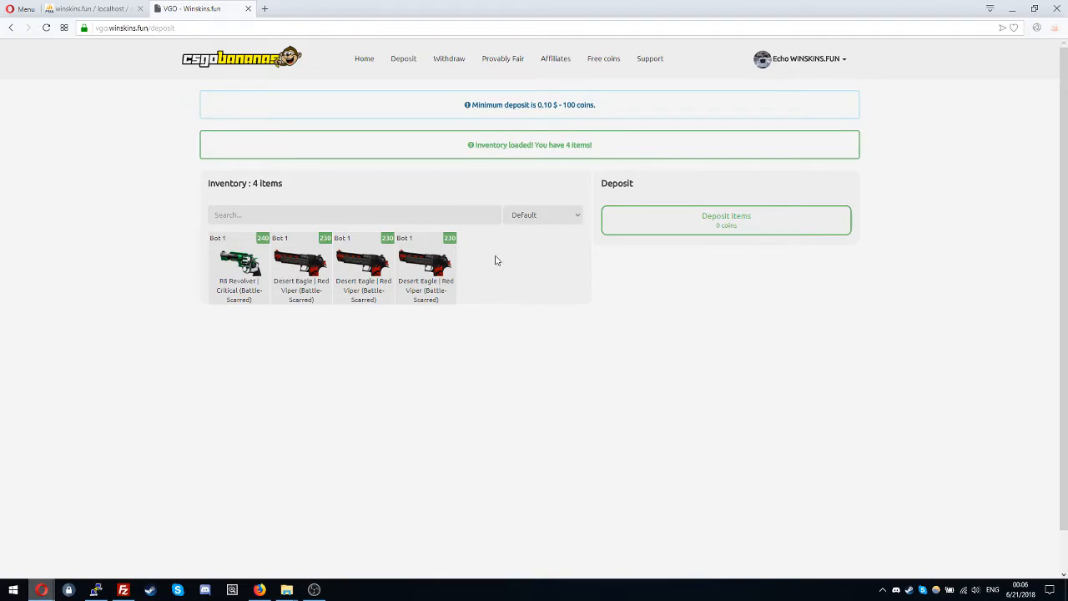
{"action": "left_click", "coordinate": [363, 59]}
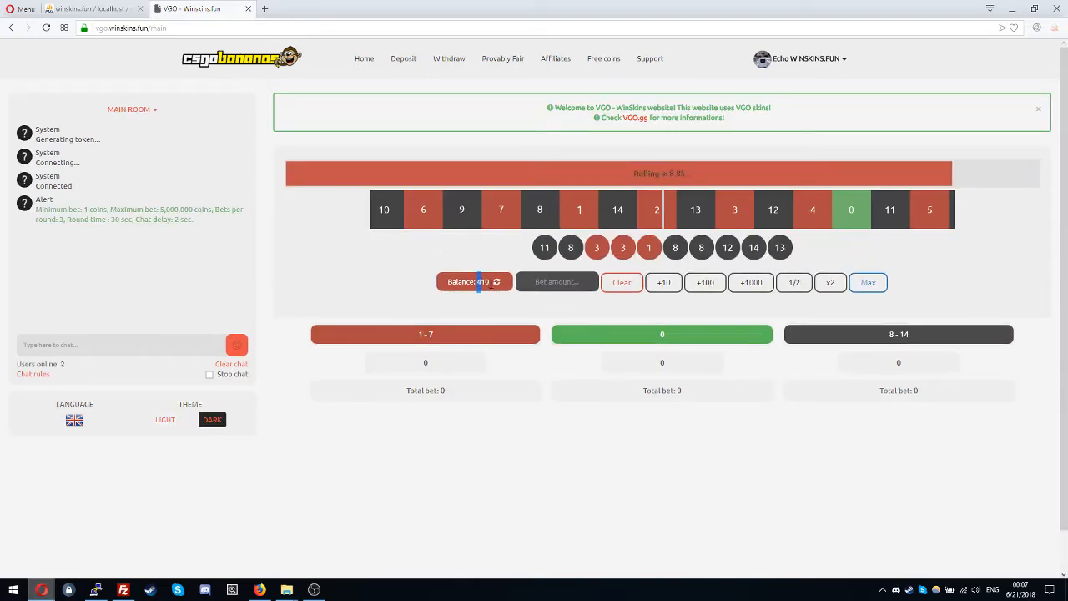
Step: Visit the withdraw page, then the ExpressTrade offers list with no pending offers
{"action": "left_click", "coordinate": [449, 59]}
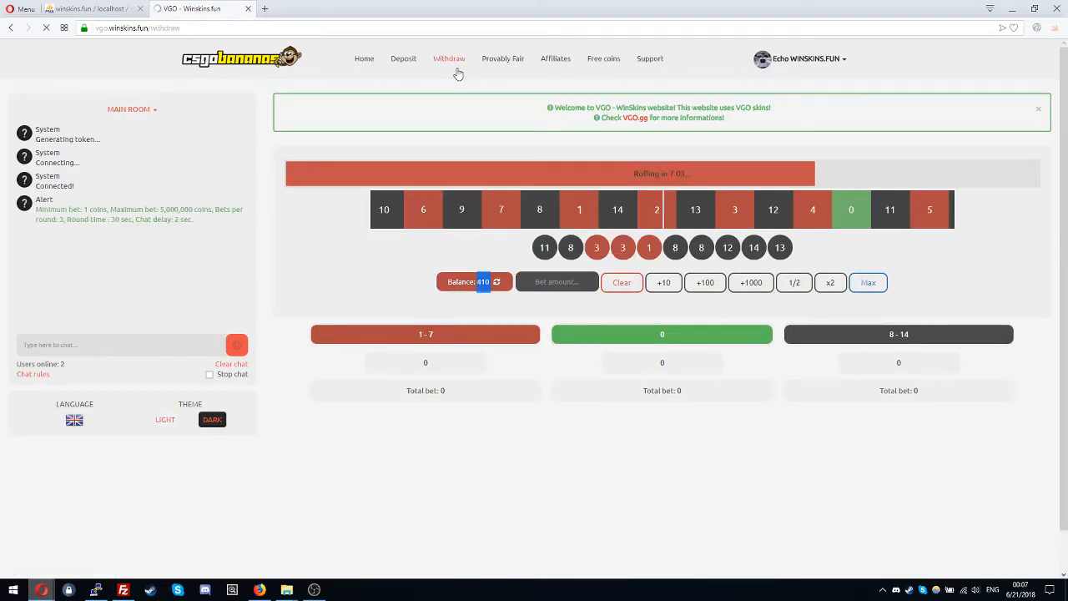
{"action": "left_click", "coordinate": [449, 58]}
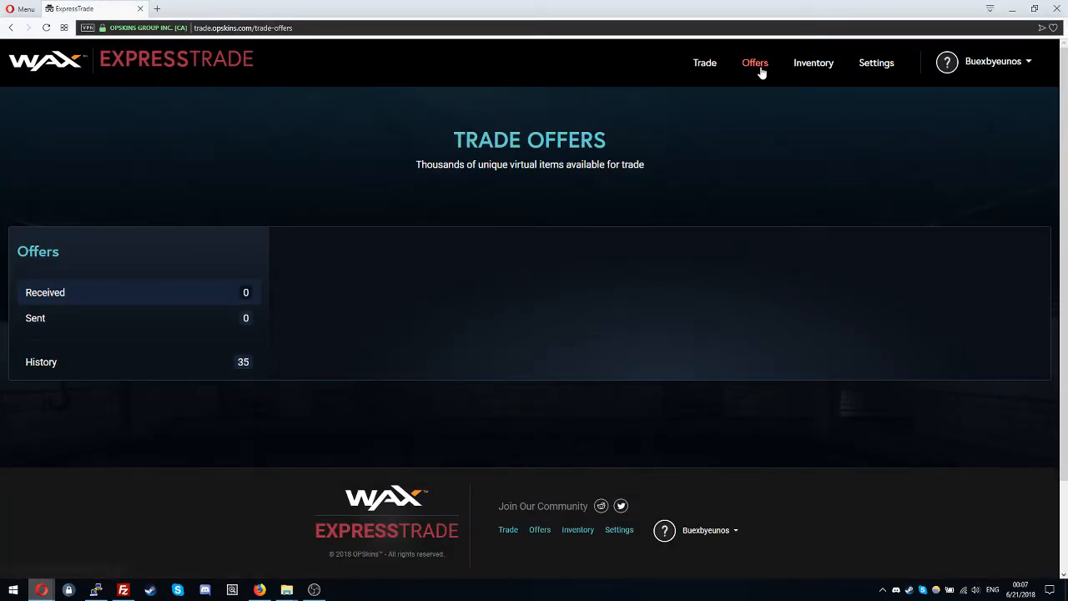
Step: Review the trade-offer history, then the trade page with the four-item inventory
{"action": "left_click", "coordinate": [40, 360]}
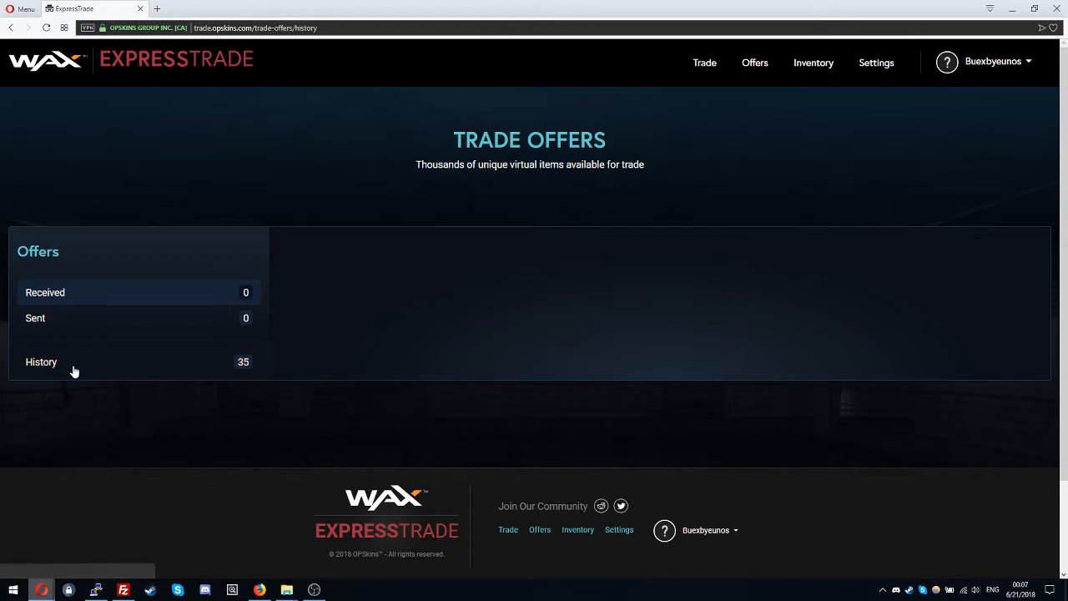
{"action": "left_click", "coordinate": [40, 361]}
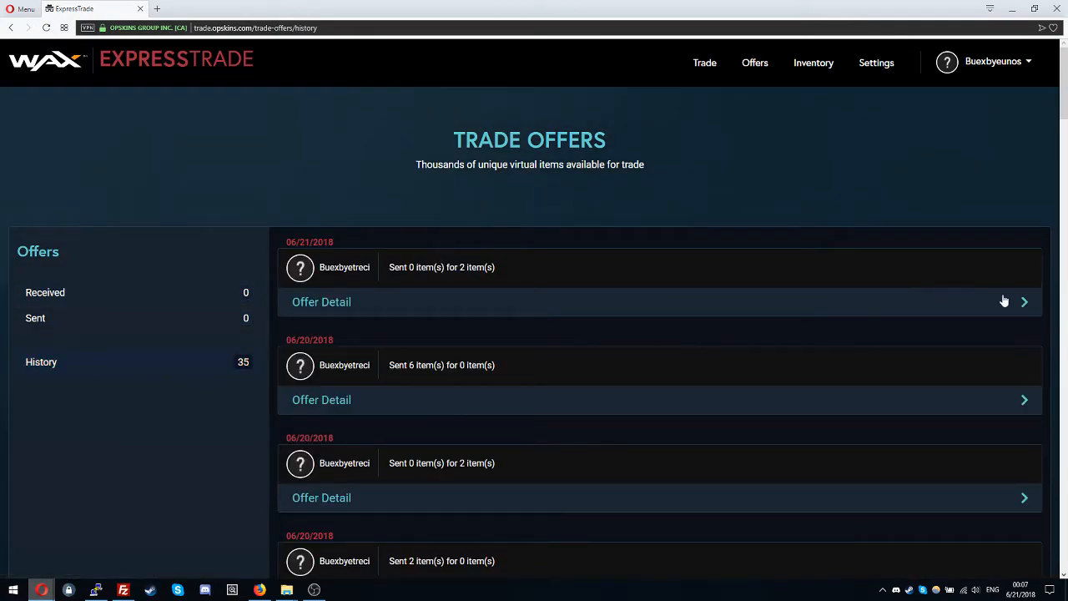
{"action": "left_click", "coordinate": [320, 301]}
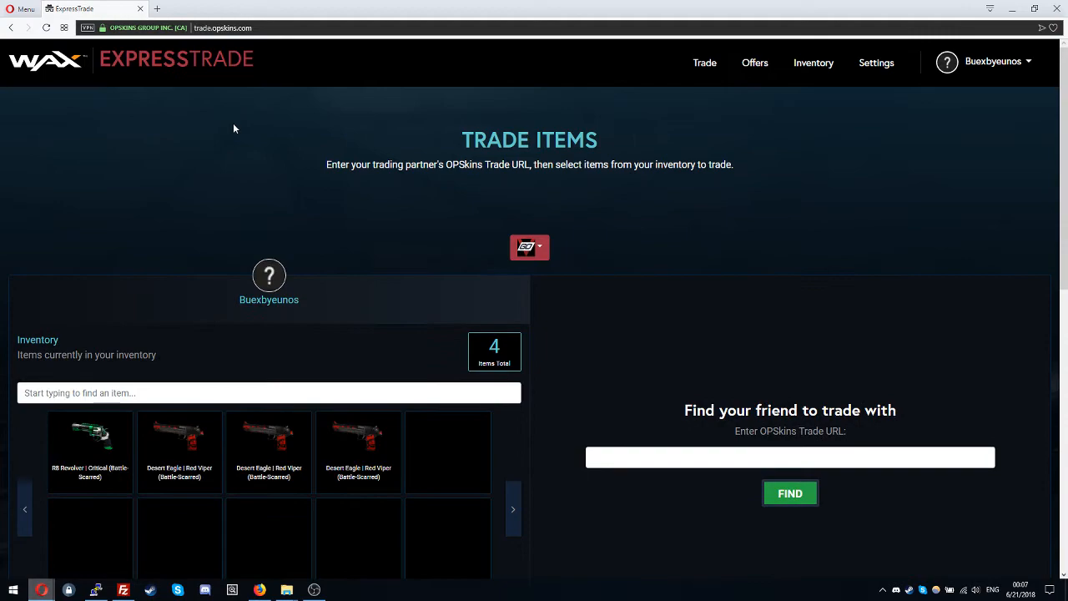
{"action": "mouse_move", "coordinate": [210, 450]}
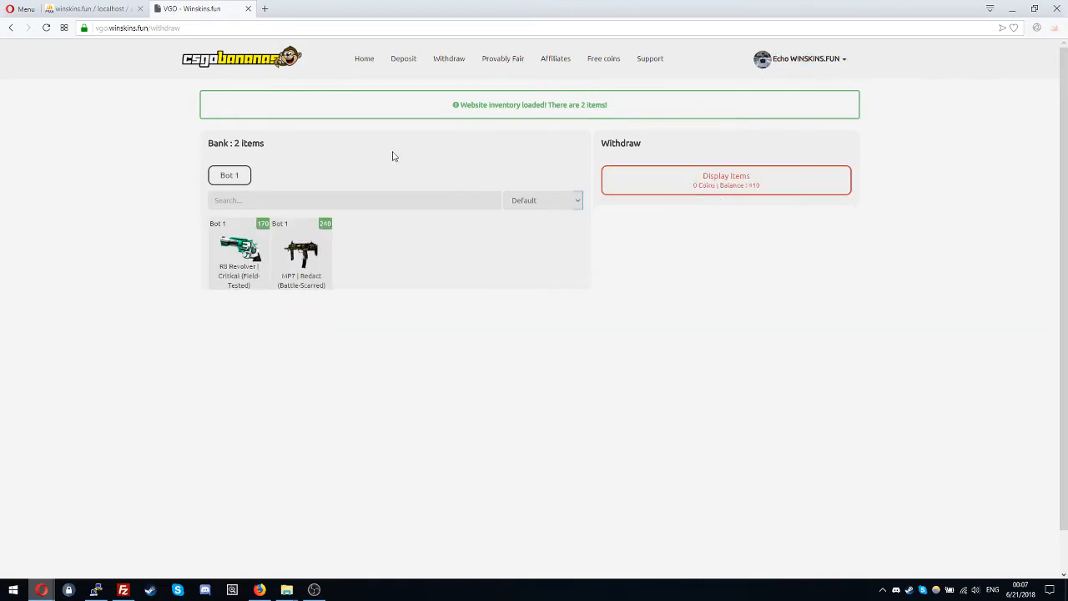
Step: Bet 30 coins on green on the roulette page, then go to Withdraw
{"action": "left_click", "coordinate": [363, 59]}
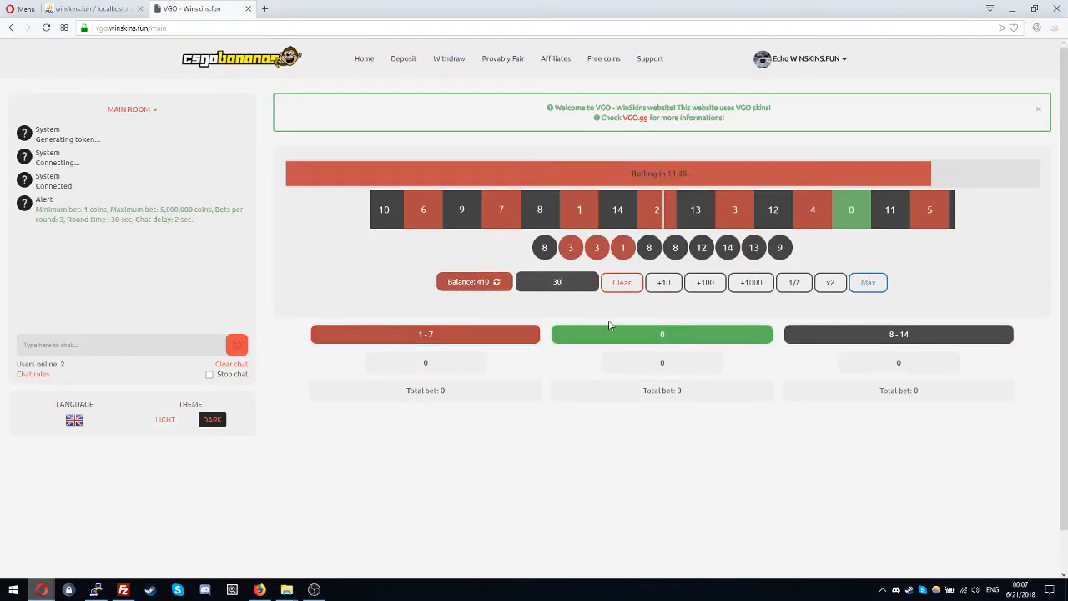
{"action": "left_click", "coordinate": [661, 333]}
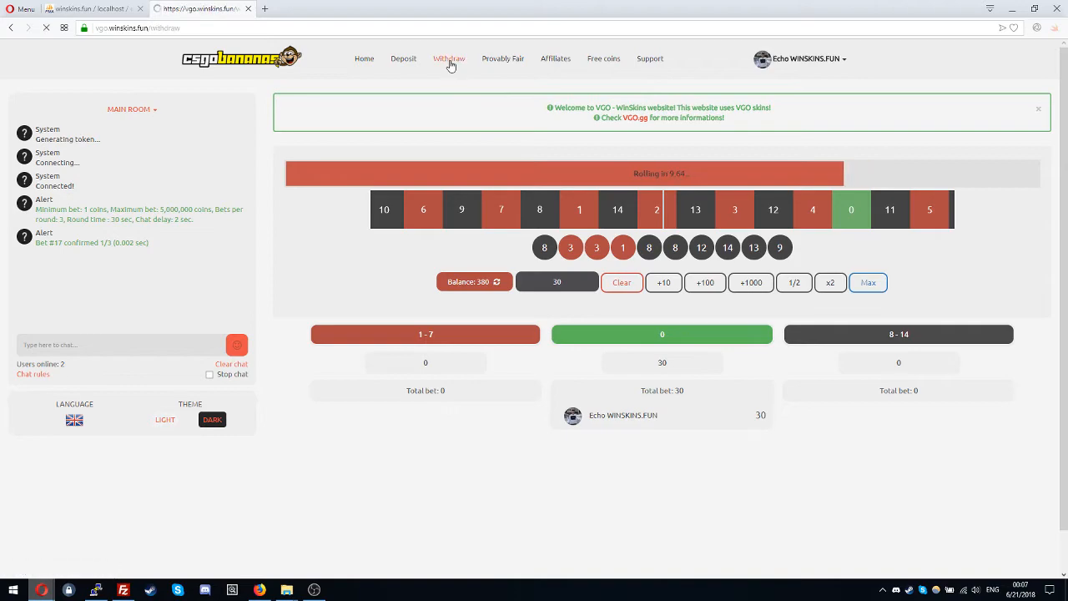
{"action": "left_click", "coordinate": [449, 58]}
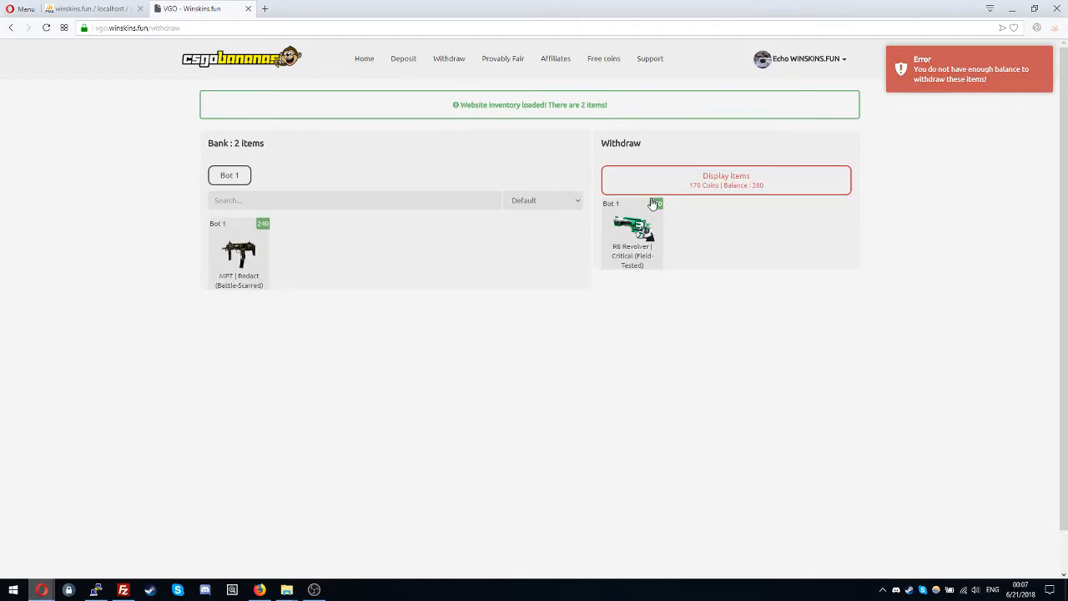
Step: Withdraw the R8 Revolver as trade #311884 and accept the received ExpressTrade offer
{"action": "left_click", "coordinate": [726, 180]}
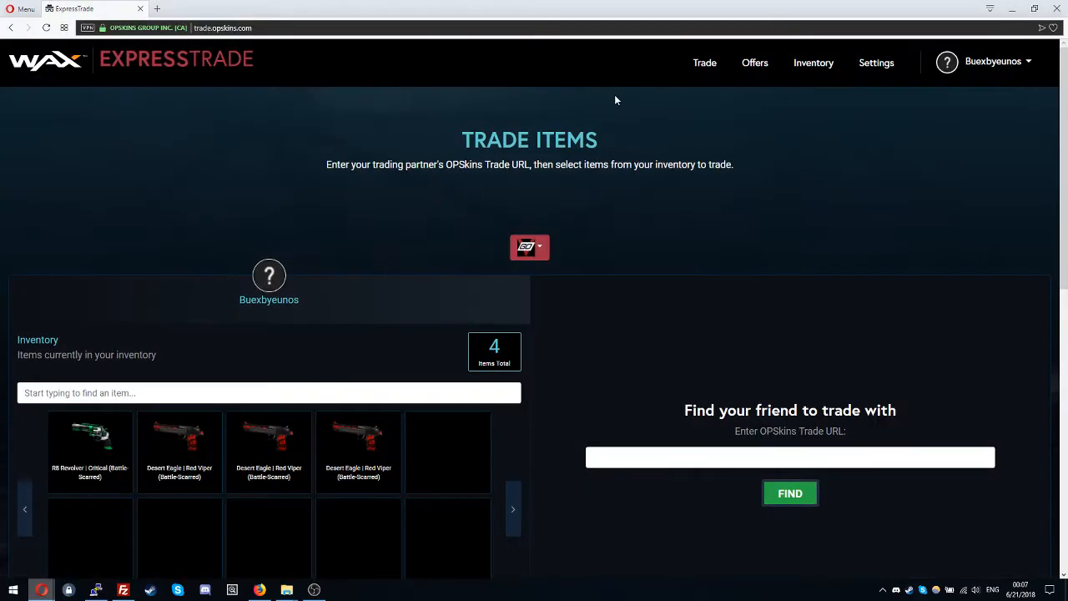
{"action": "left_click", "coordinate": [754, 63]}
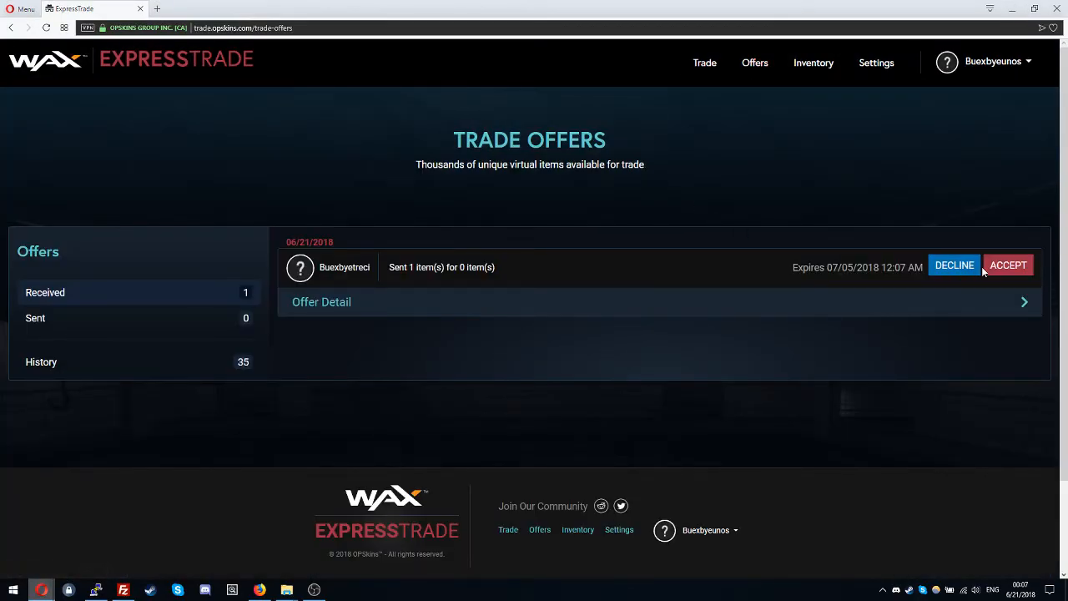
{"action": "left_click", "coordinate": [200, 8]}
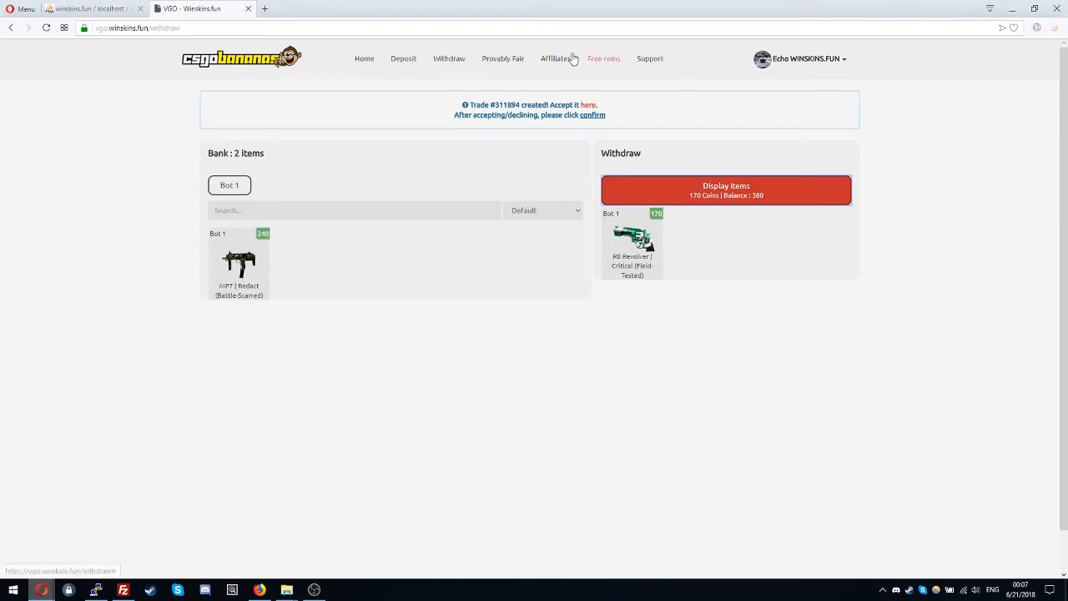
{"action": "mouse_move", "coordinate": [592, 120]}
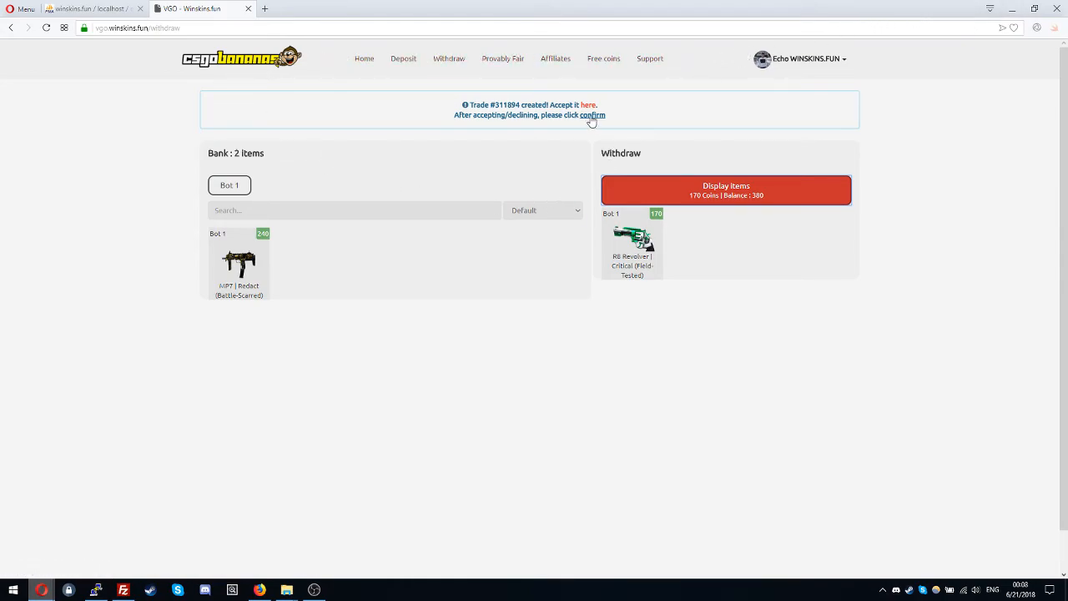
Step: Confirm the R8 Revolver withdrawal, leaving one bank item and a 210 balance
{"action": "left_click", "coordinate": [592, 115]}
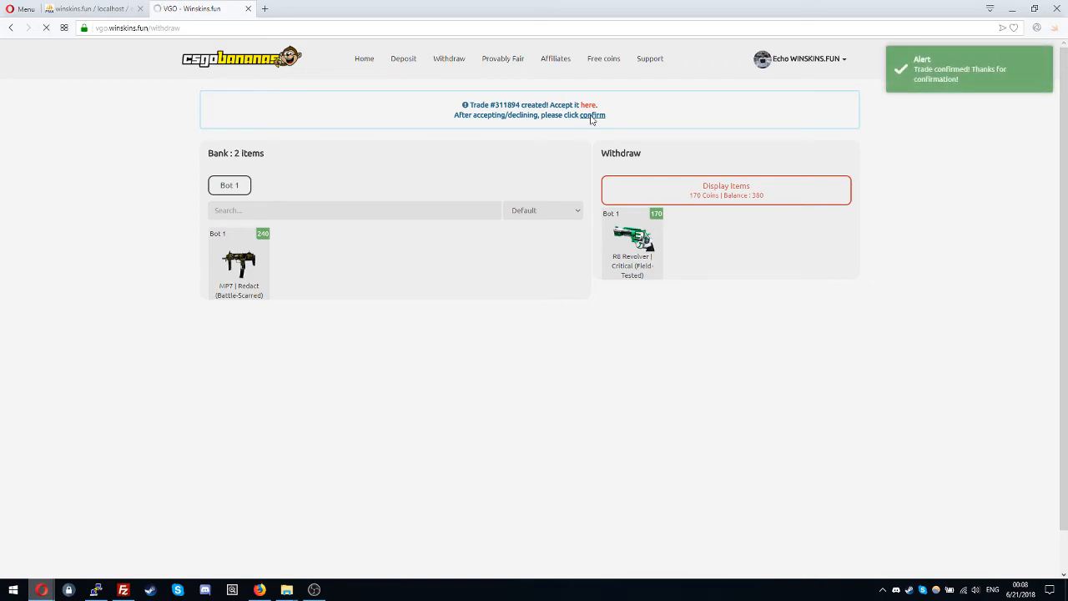
{"action": "left_click", "coordinate": [590, 116]}
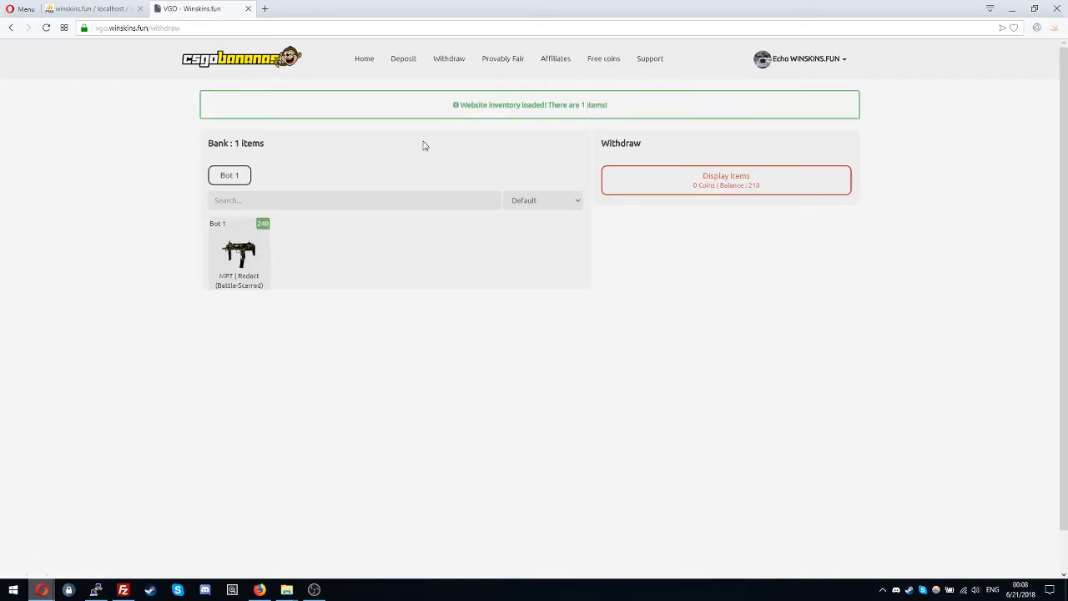
{"action": "left_click", "coordinate": [364, 58]}
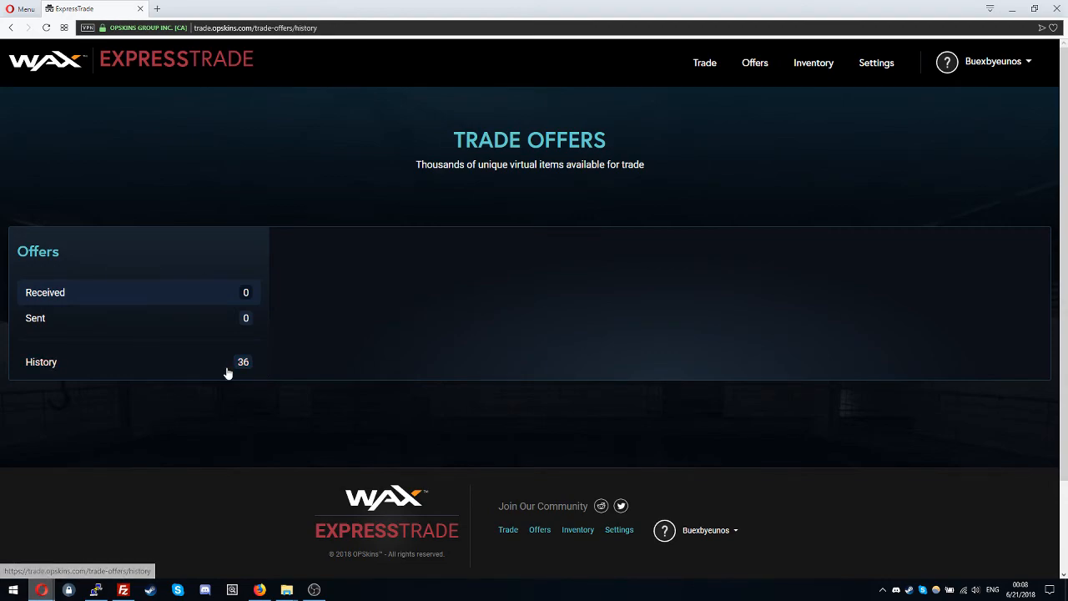
Step: View the ExpressTrade inventory now holding the revolver among five items, then return to WinSkins
{"action": "left_click", "coordinate": [40, 361]}
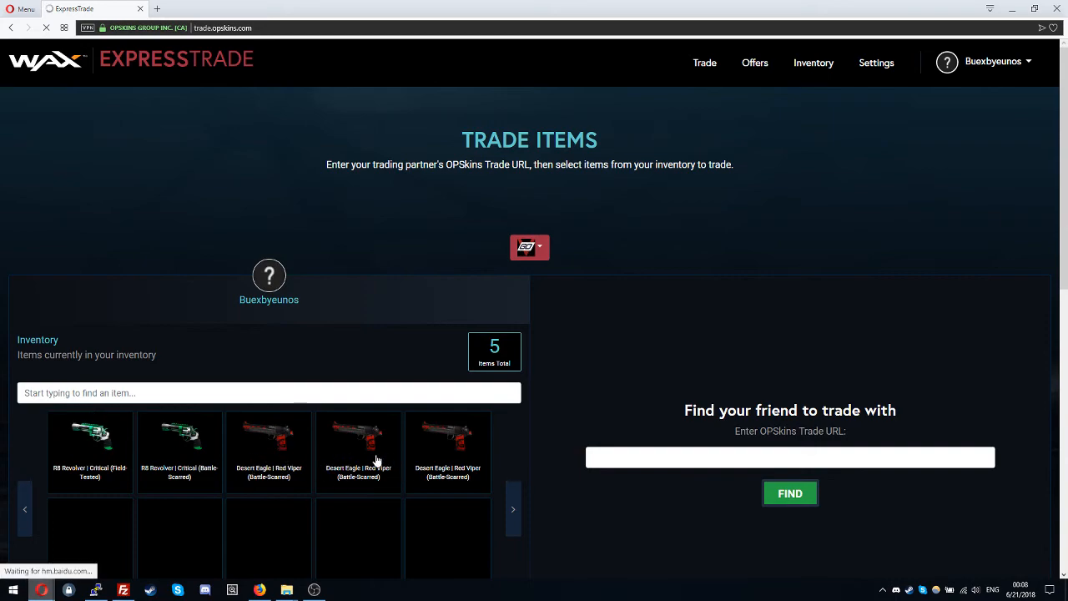
{"action": "left_click", "coordinate": [200, 8]}
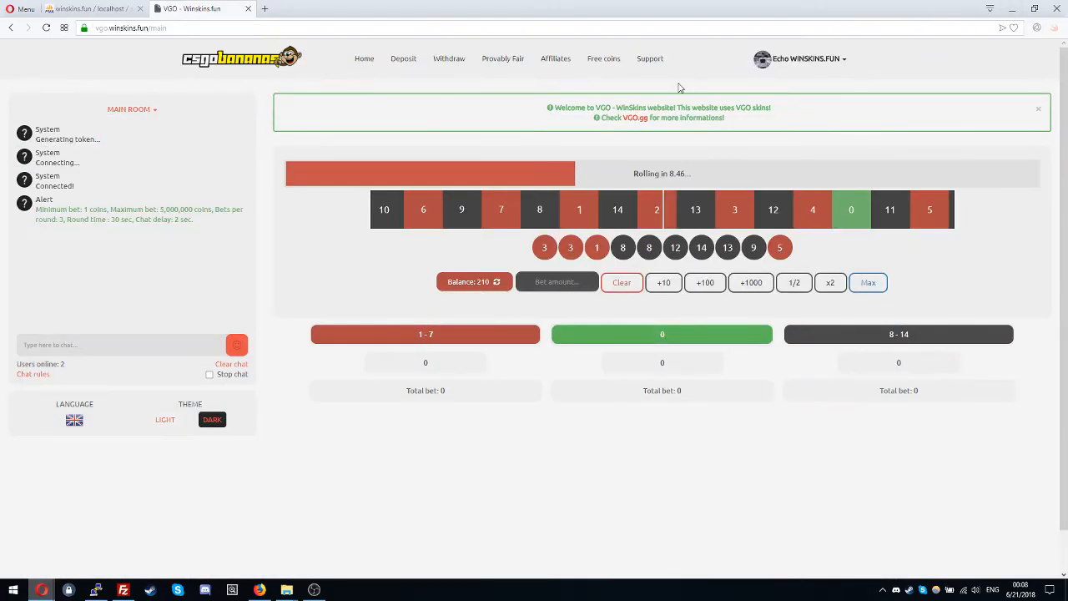
Step: Zero the first user's balance in the users table, then reach the new received one-item ExpressTrade offer via Withdraw
{"action": "left_click", "coordinate": [91, 8]}
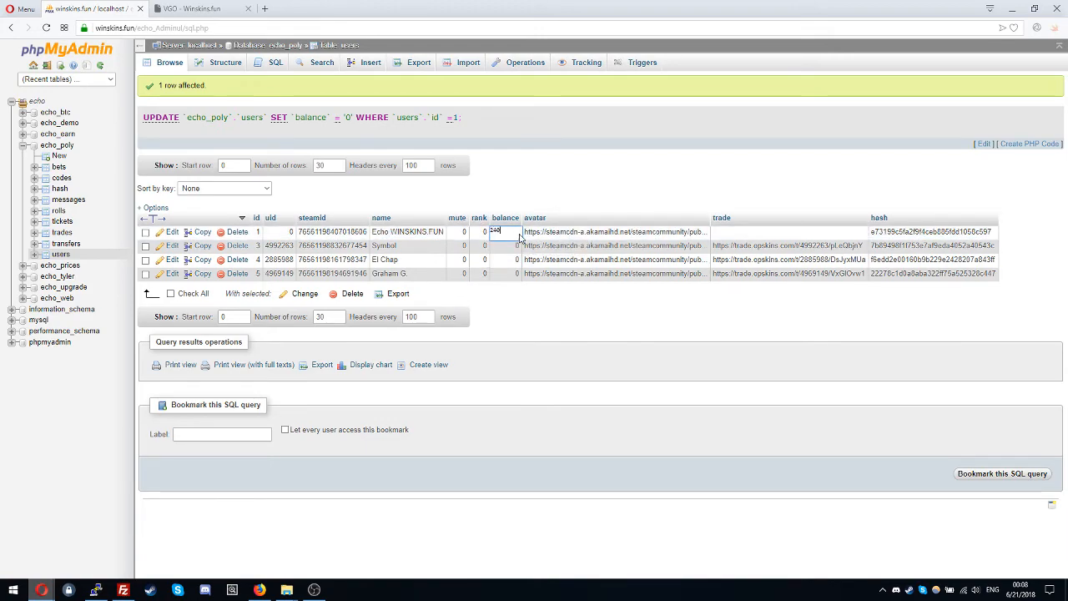
{"action": "left_click", "coordinate": [192, 9]}
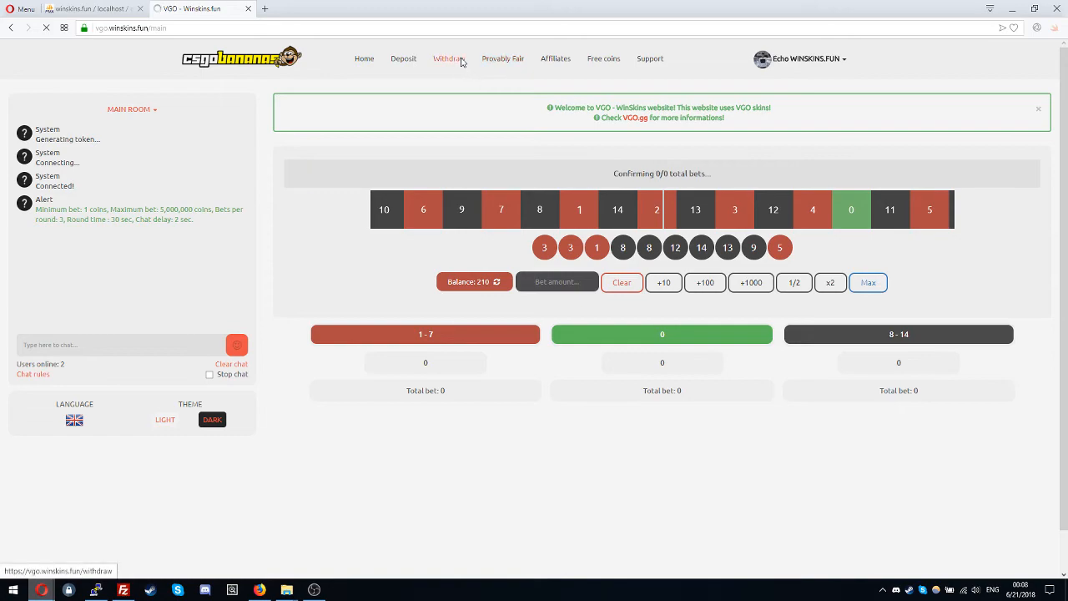
{"action": "left_click", "coordinate": [449, 58]}
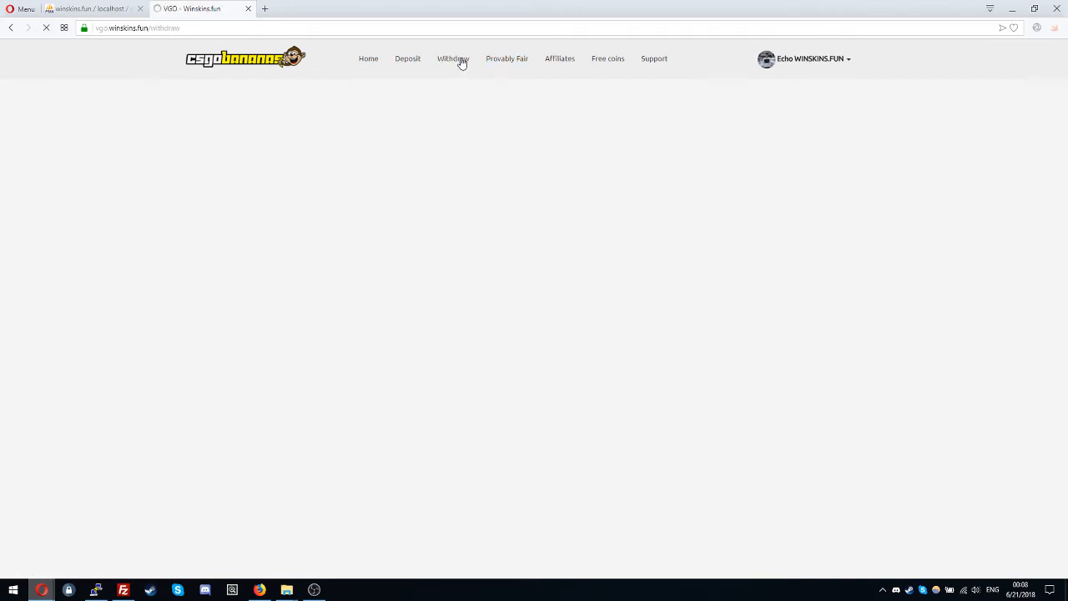
{"action": "left_click", "coordinate": [453, 58]}
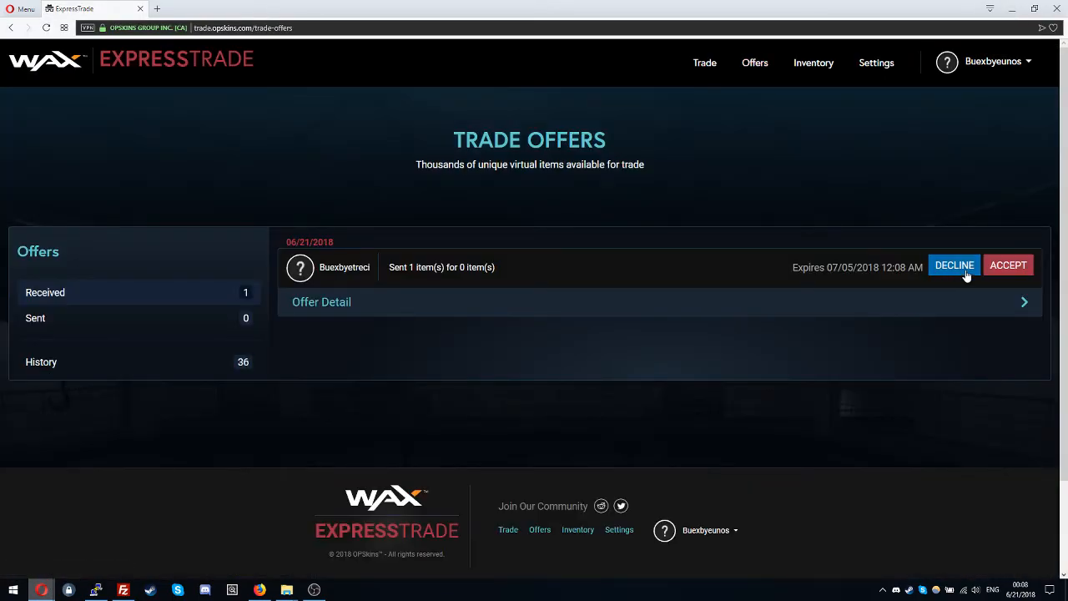
Step: Respond to the incoming one-item offer and land on the WinSkins home with zero bank items and 0 balance
{"action": "left_click", "coordinate": [200, 8]}
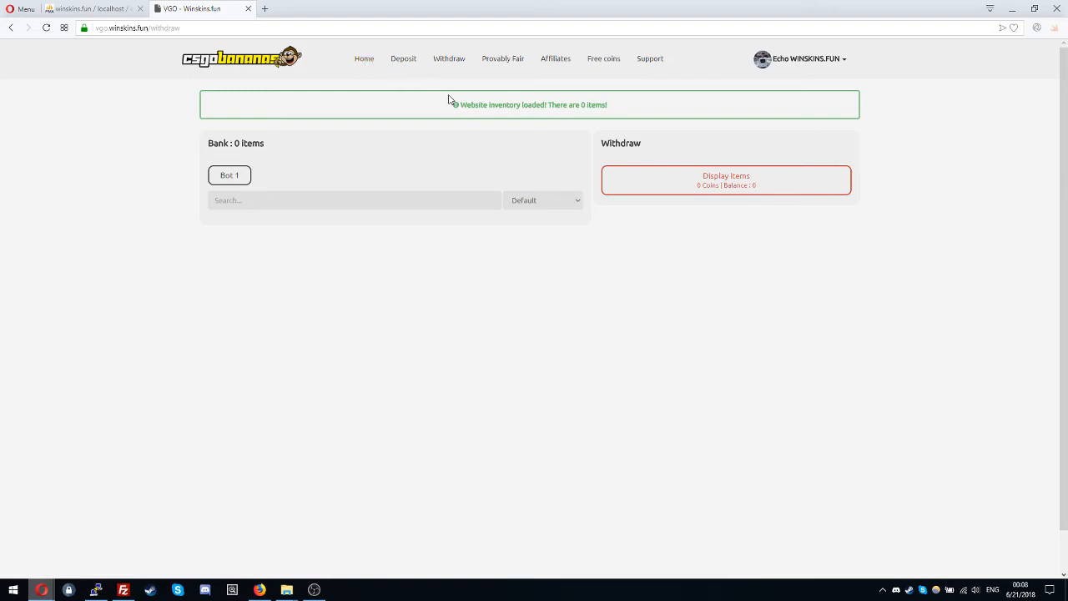
{"action": "left_click", "coordinate": [363, 58]}
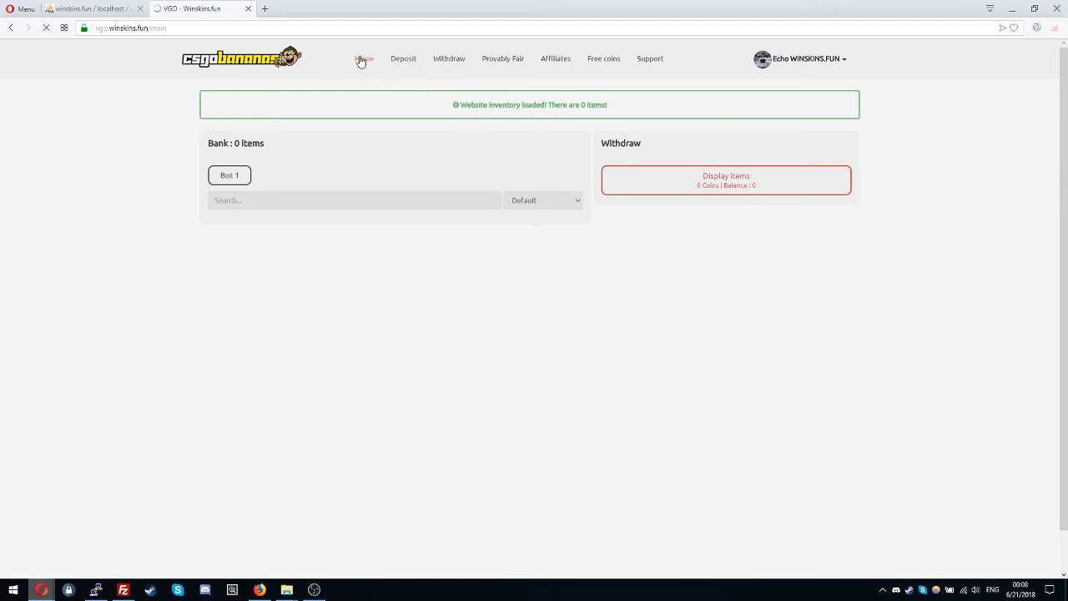